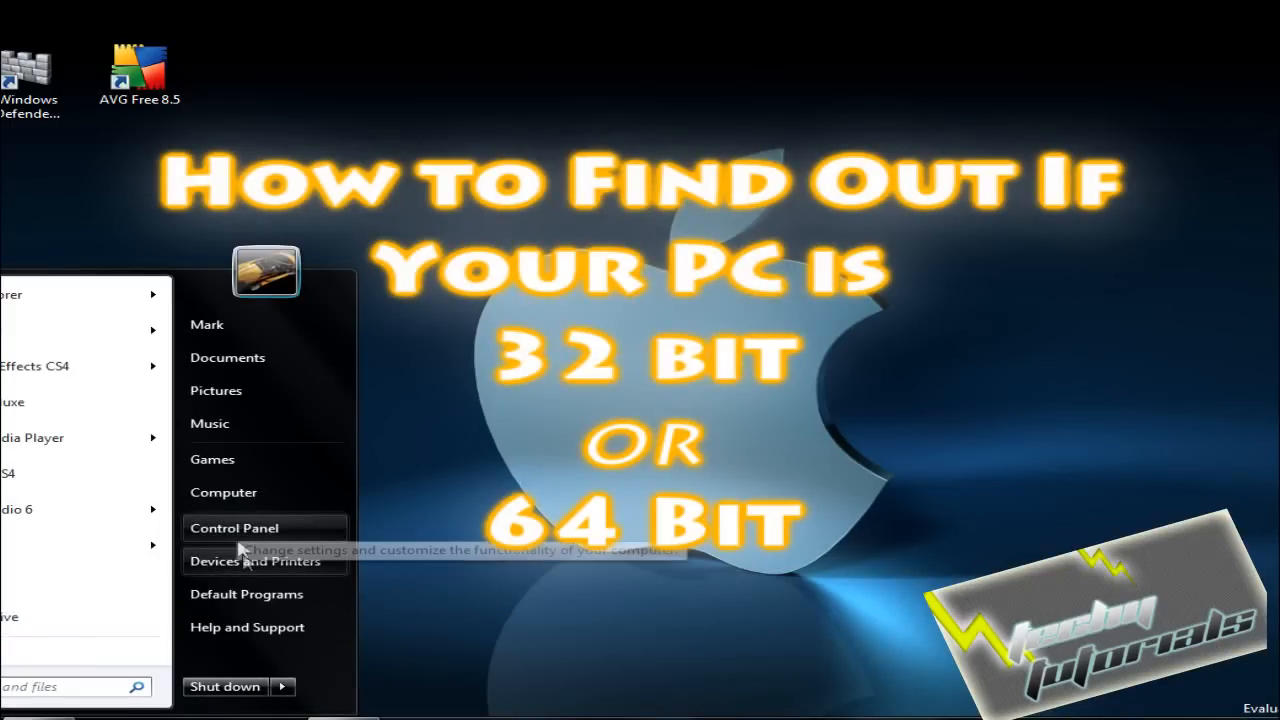
Step: Navigate Control Panel > System and Security > System to show the 32-bit operating system info
left_click(234, 528)
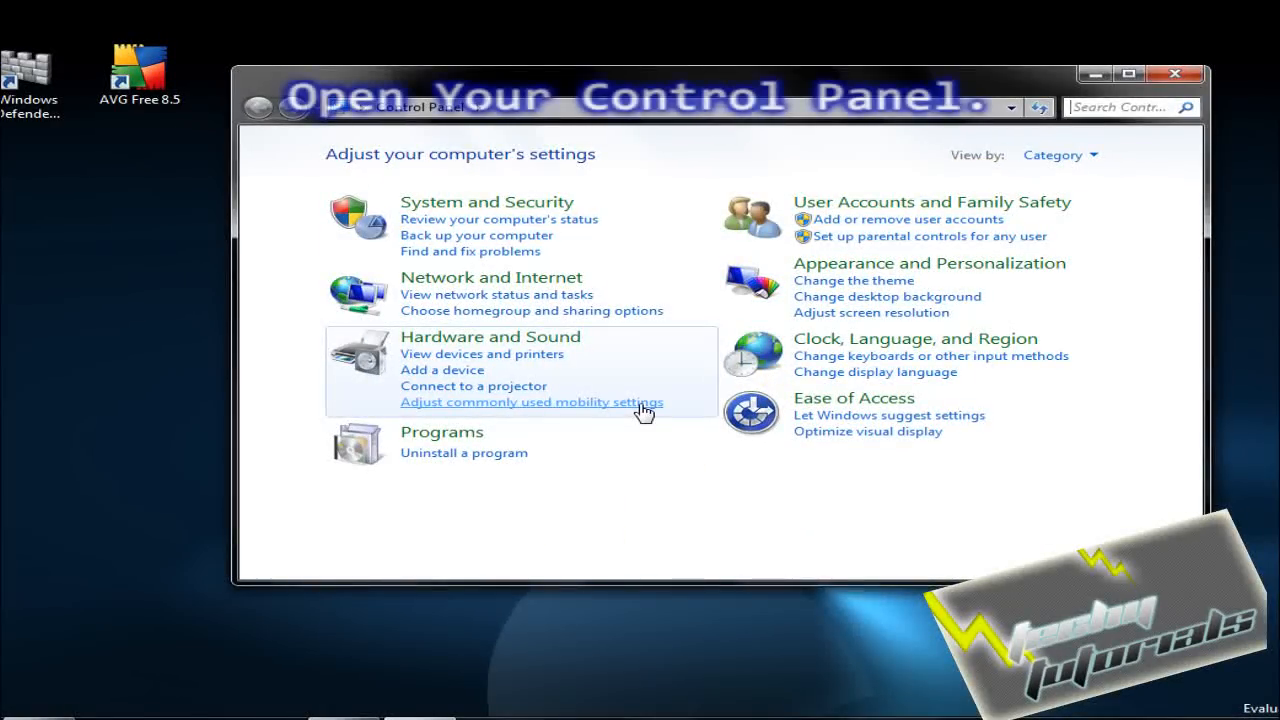
mouse_move(648, 272)
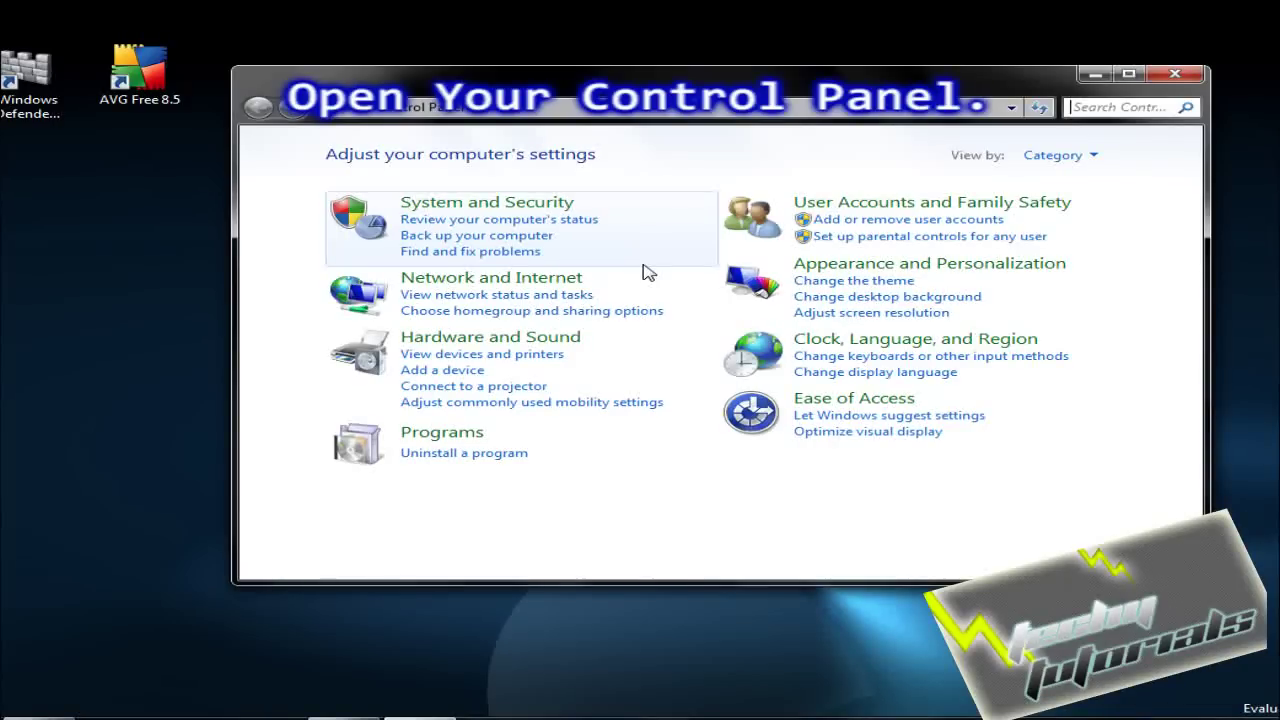
mouse_move(650, 256)
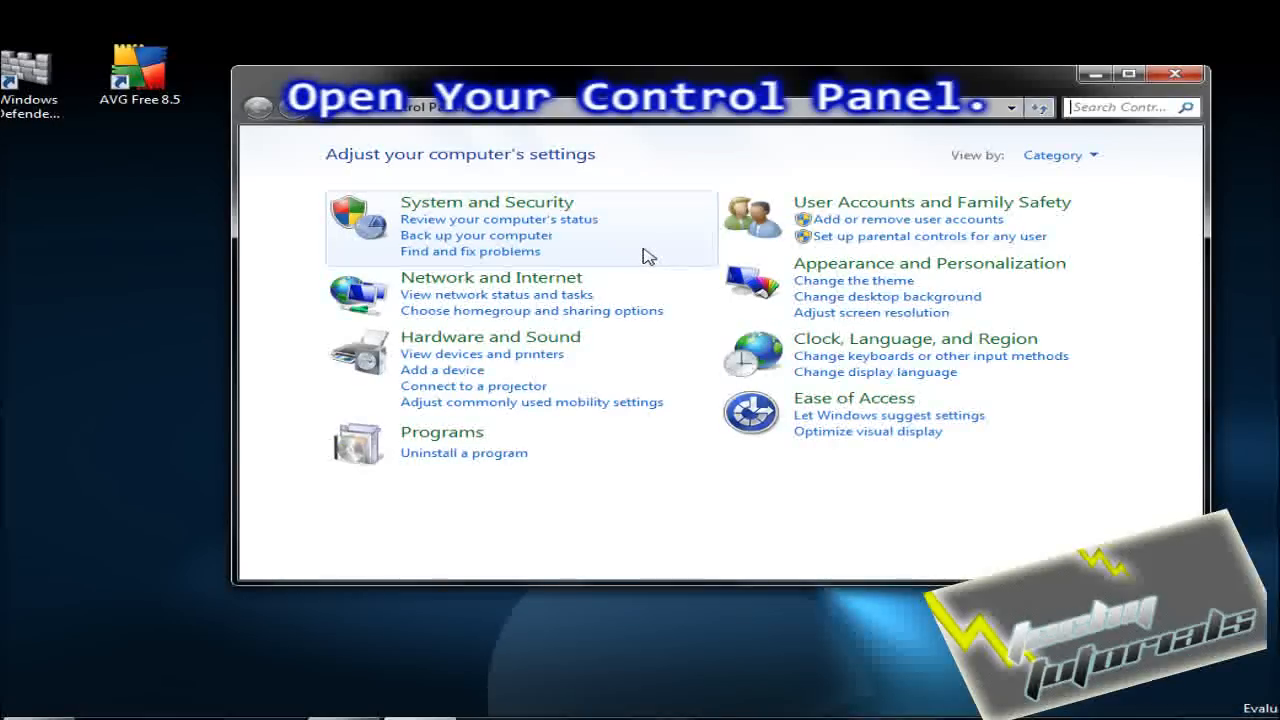
left_click(488, 200)
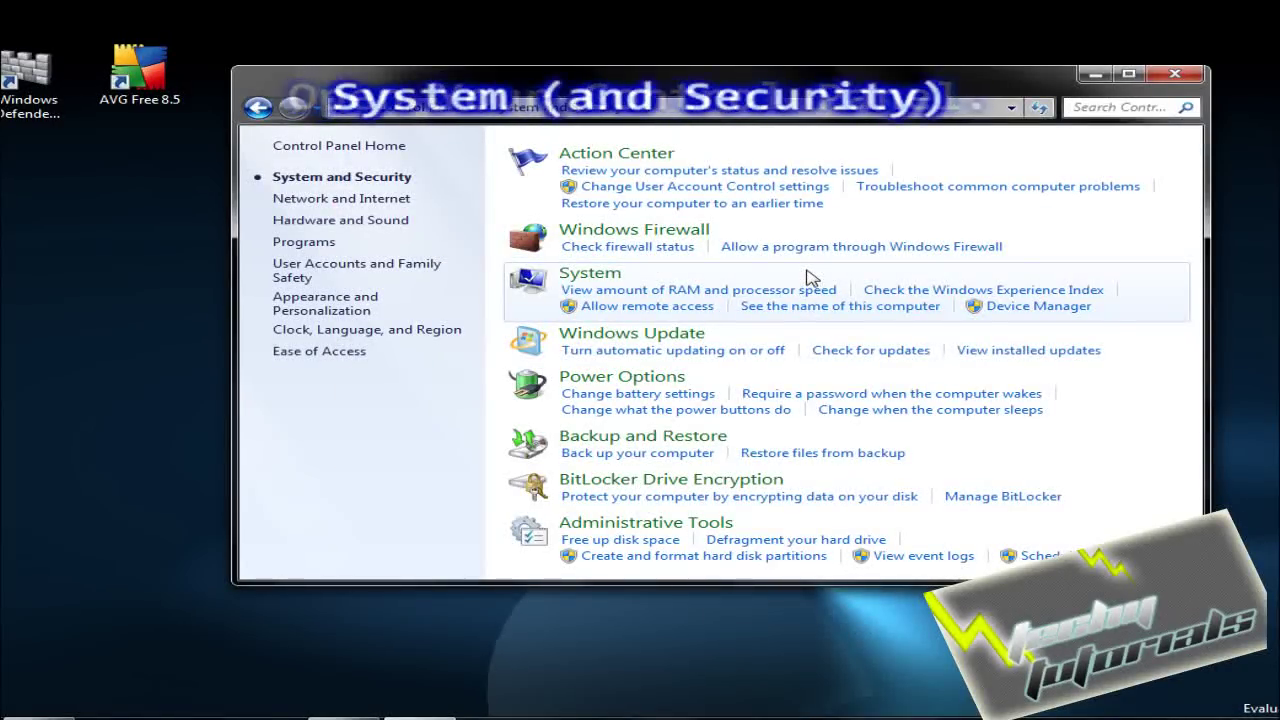
left_click(590, 272)
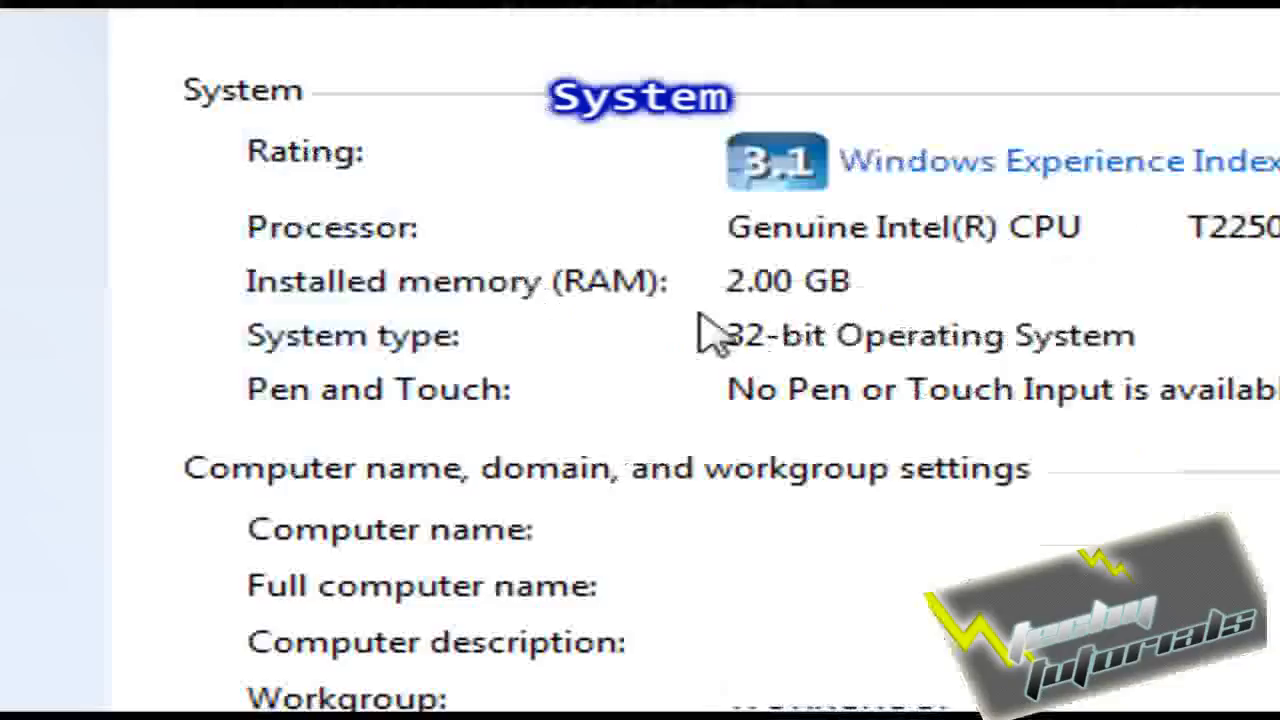
mouse_move(964, 376)
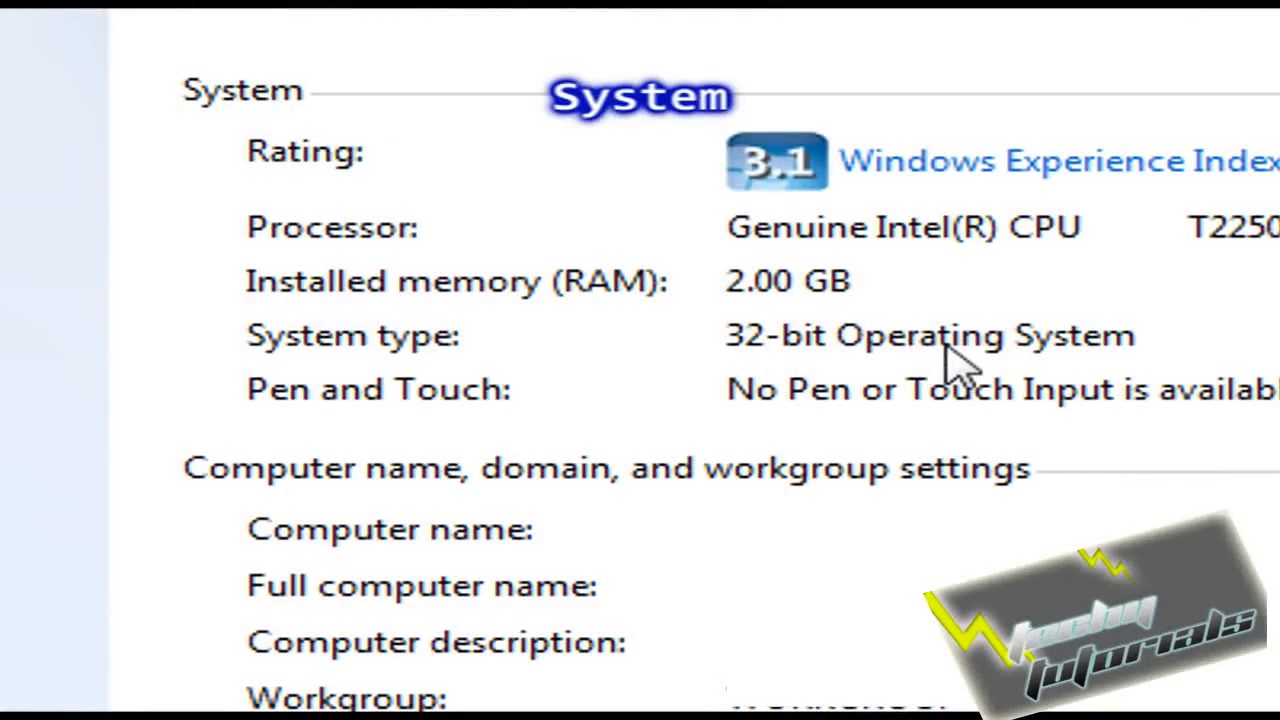